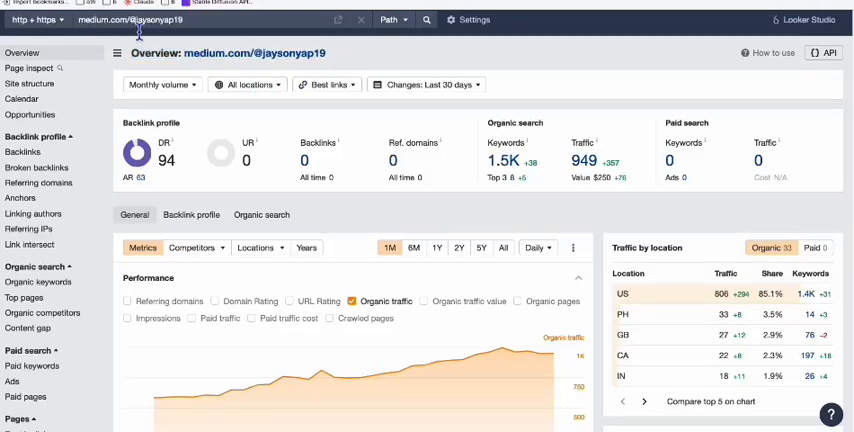
mouse_move(588, 92)
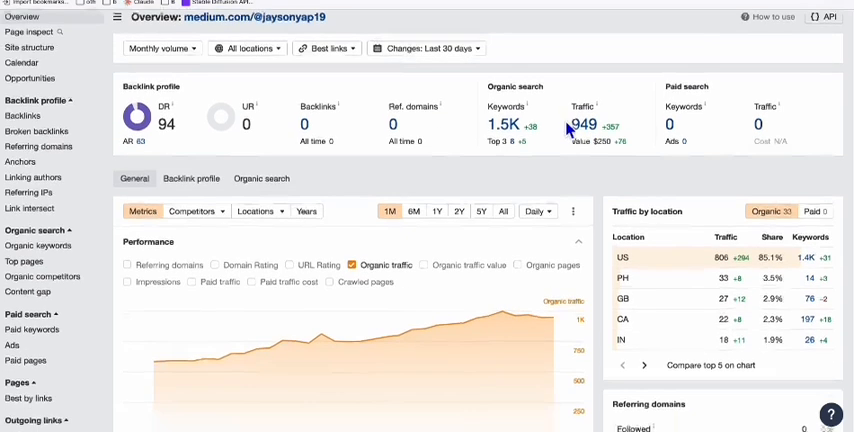
mouse_move(394, 332)
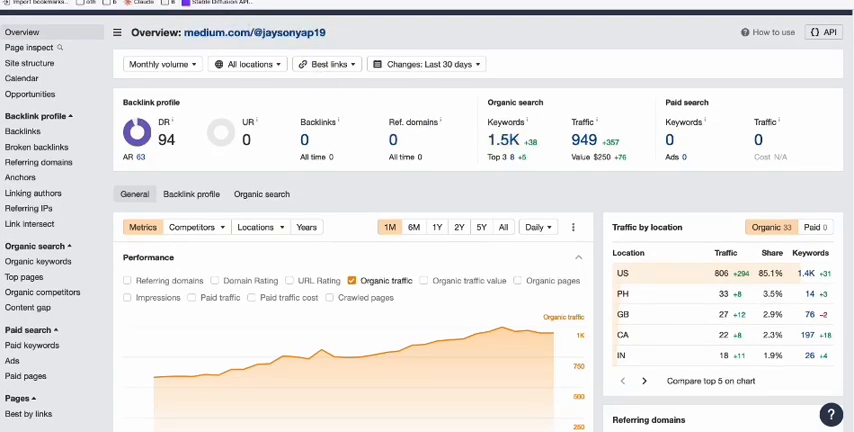
Show the 1,441-keyword list and bring up link options for 'what happened to izzy's pizza'.
click(36, 284)
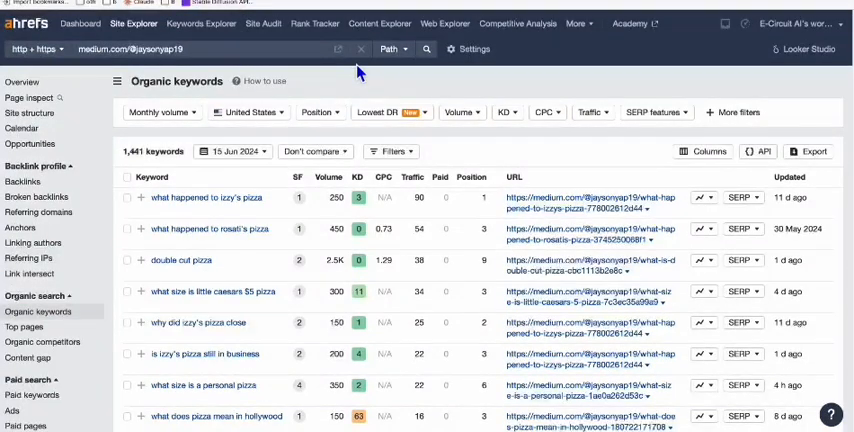
mouse_move(456, 184)
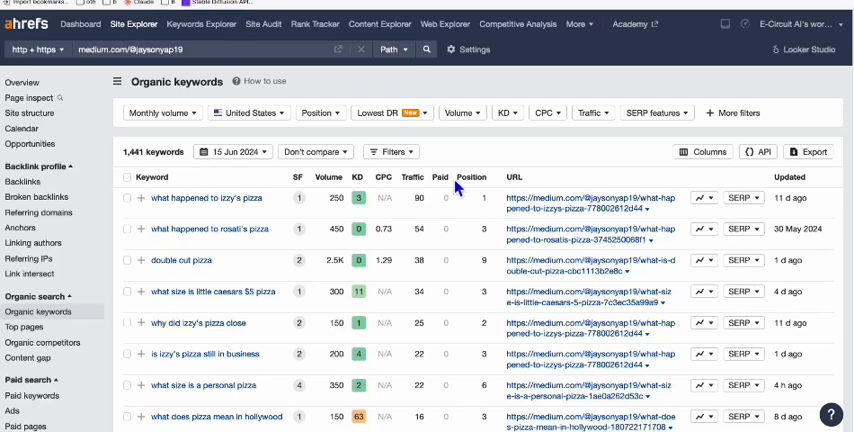
mouse_move(184, 198)
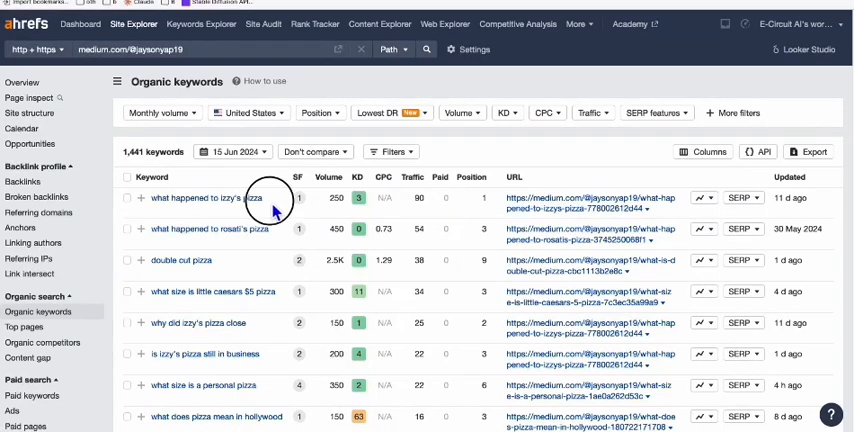
right_click(248, 196)
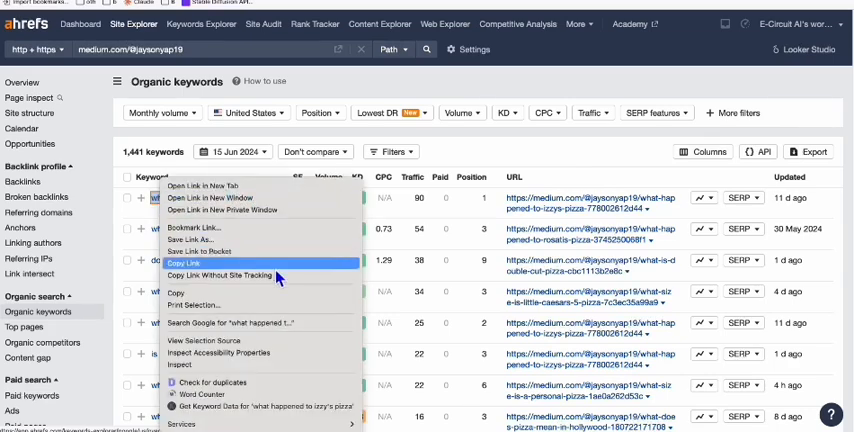
Search Google for 'what happened to izzy's pizza' and review the results page.
click(236, 322)
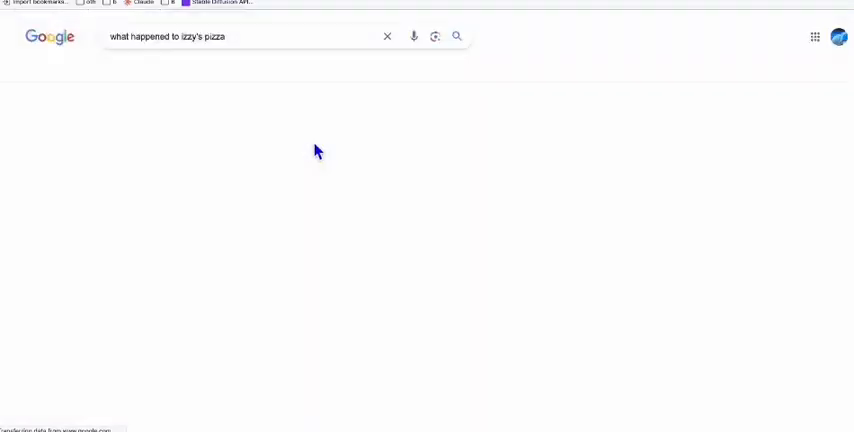
click(456, 36)
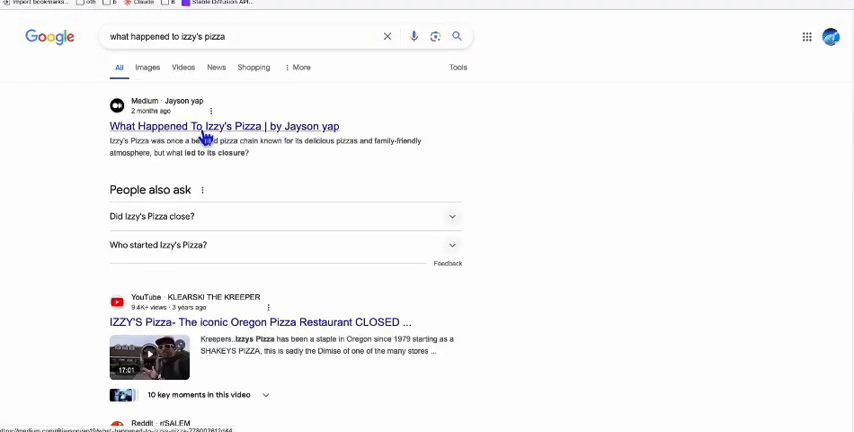
mouse_move(118, 140)
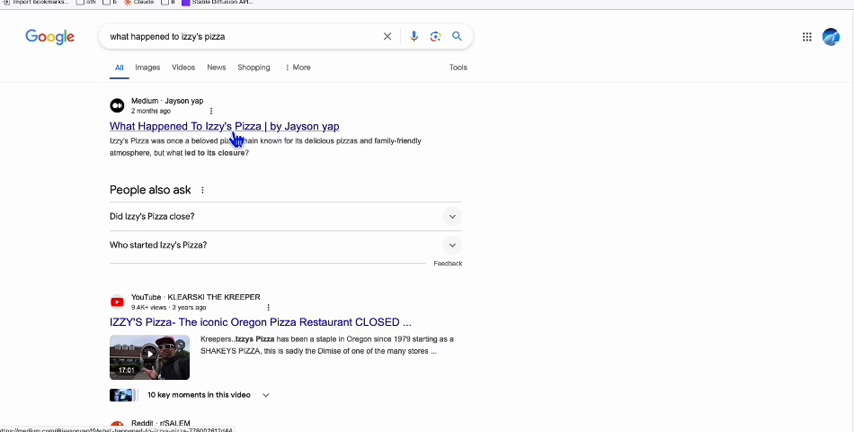
mouse_move(248, 144)
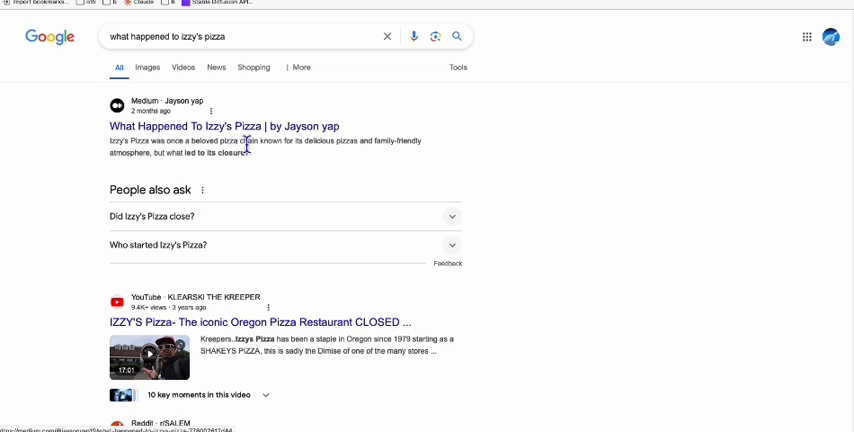
mouse_move(258, 170)
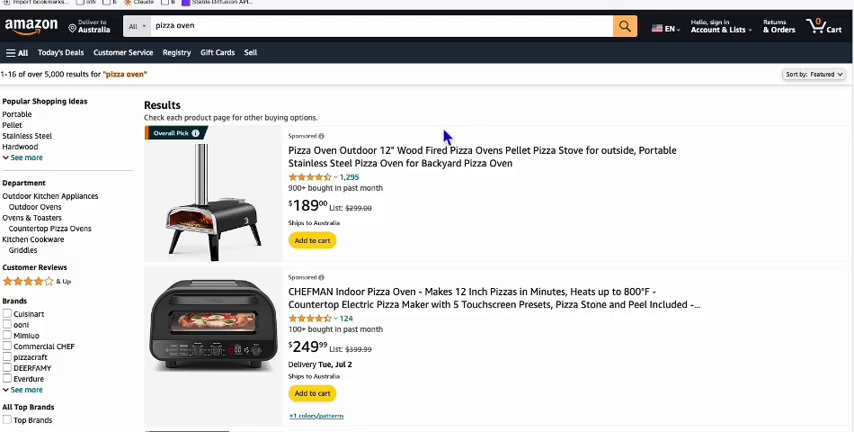
mouse_move(448, 110)
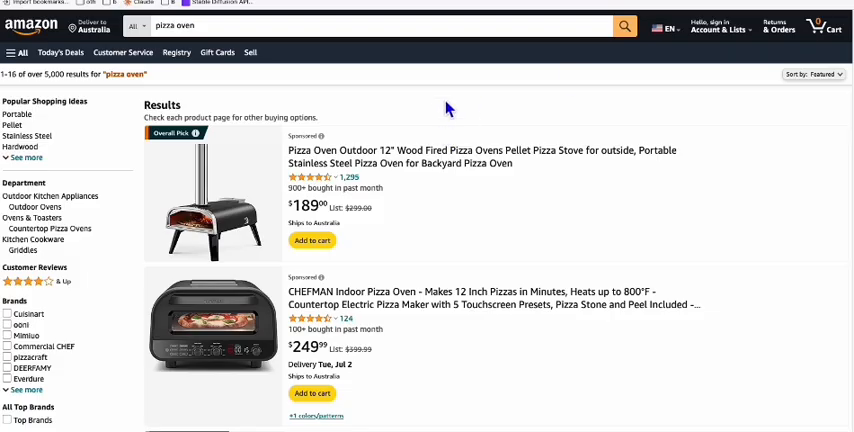
Scroll through Amazon's 'pizza oven' results of sponsored outdoor and indoor ovens.
scroll(down, 3)
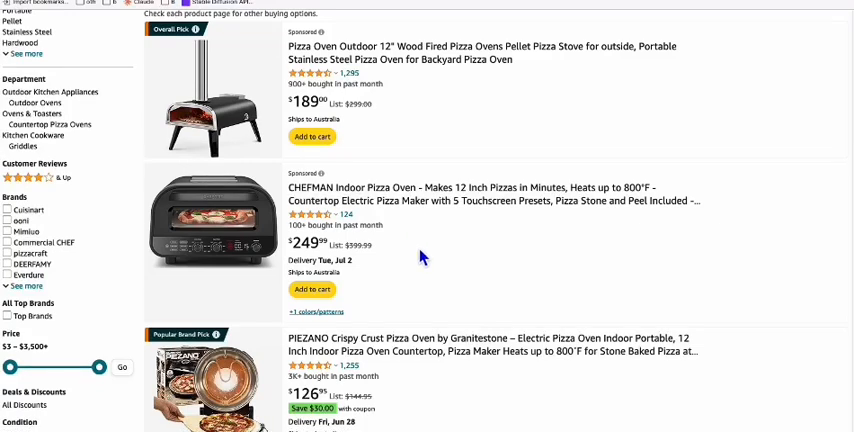
scroll(down, 3)
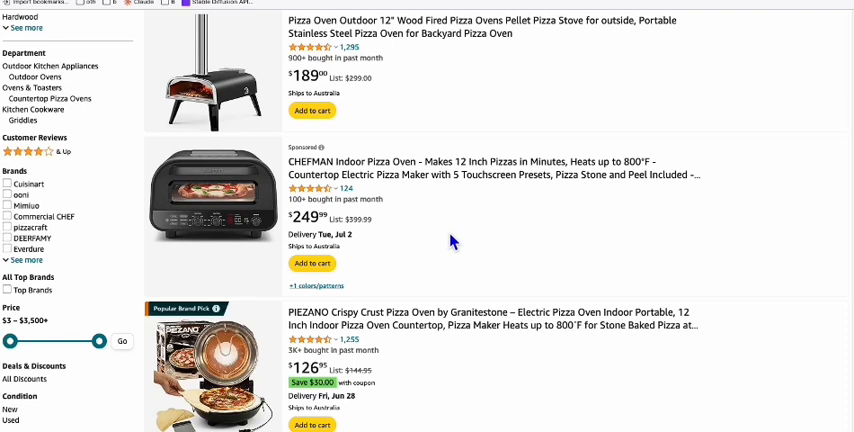
mouse_move(212, 36)
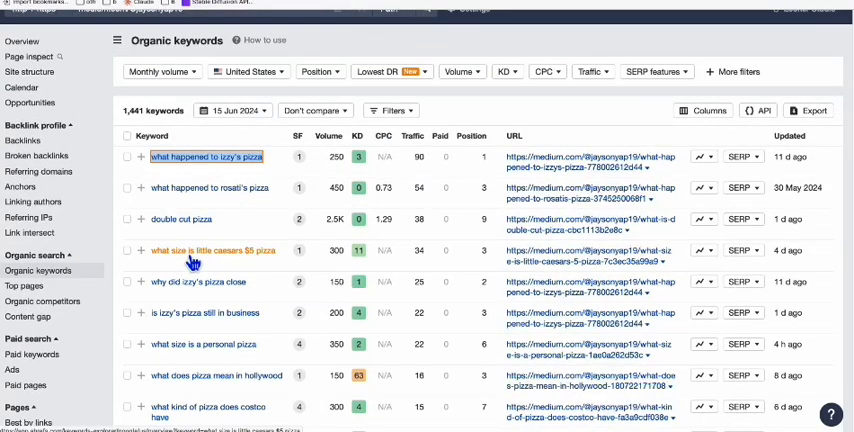
mouse_move(276, 260)
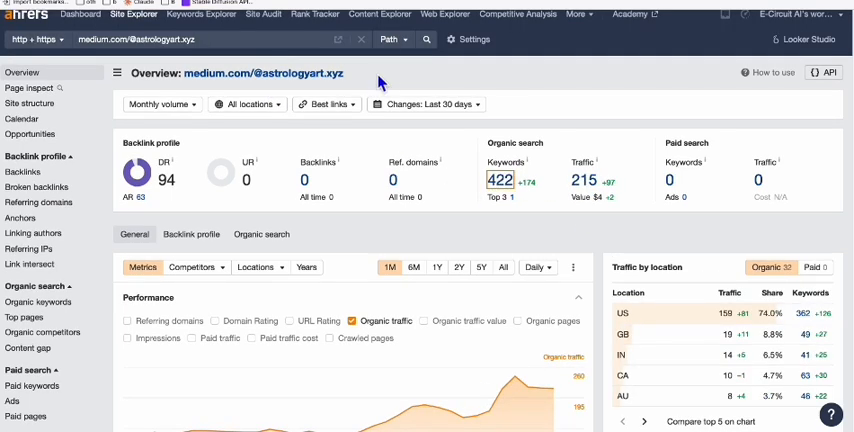
scroll(down, 3)
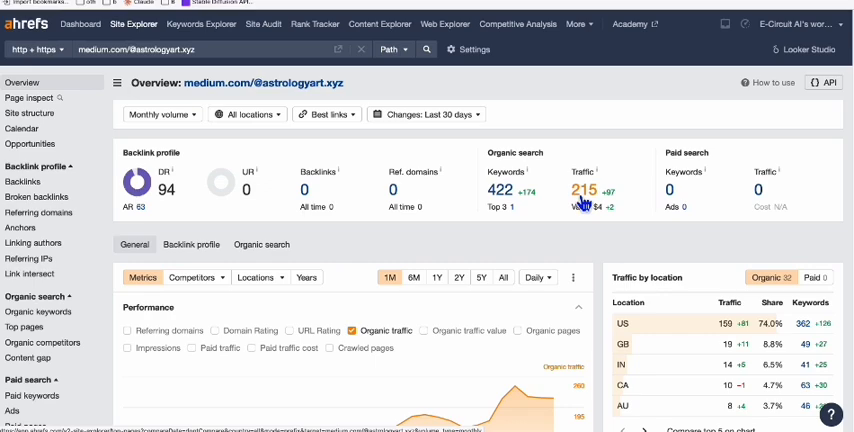
mouse_move(368, 108)
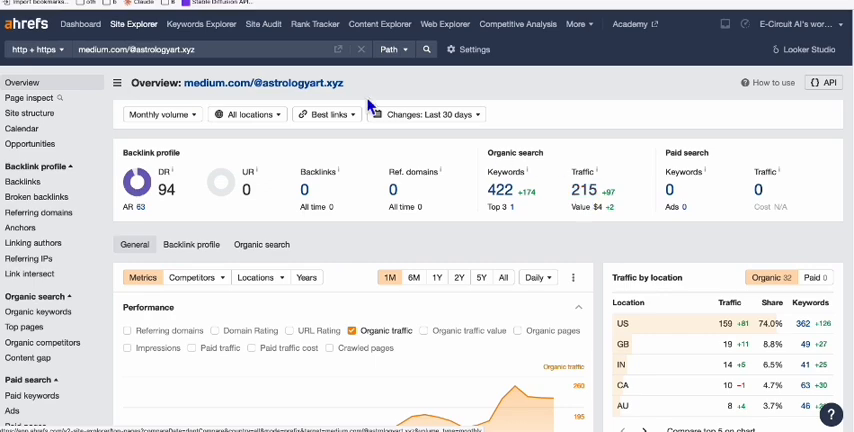
click(38, 306)
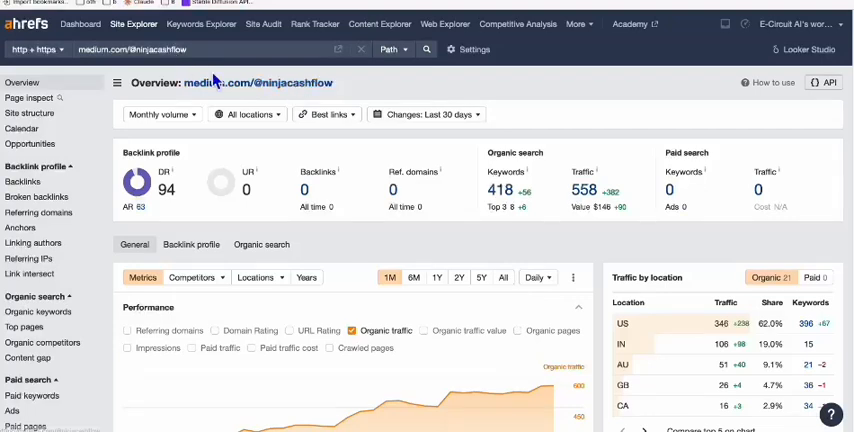
mouse_move(584, 204)
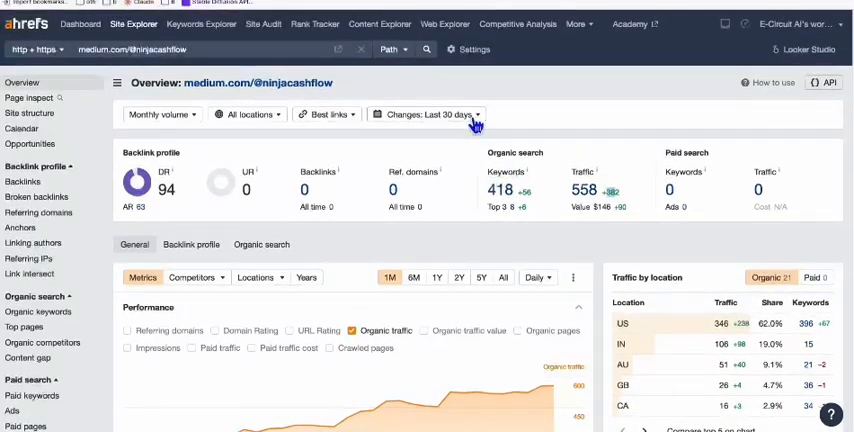
click(38, 312)
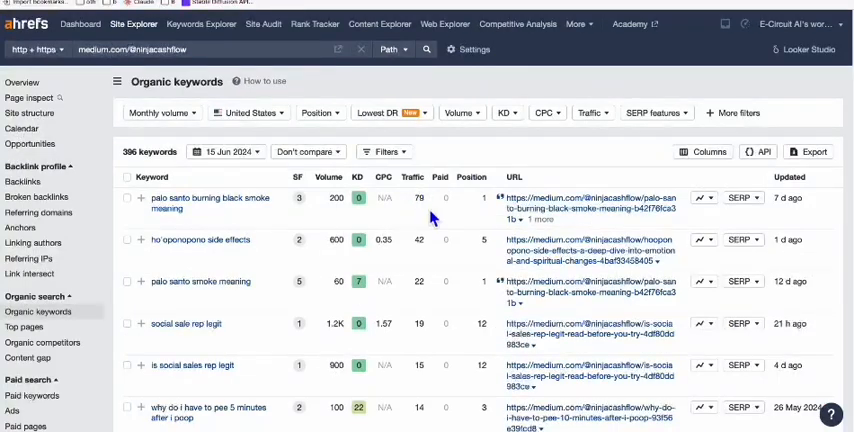
mouse_move(180, 208)
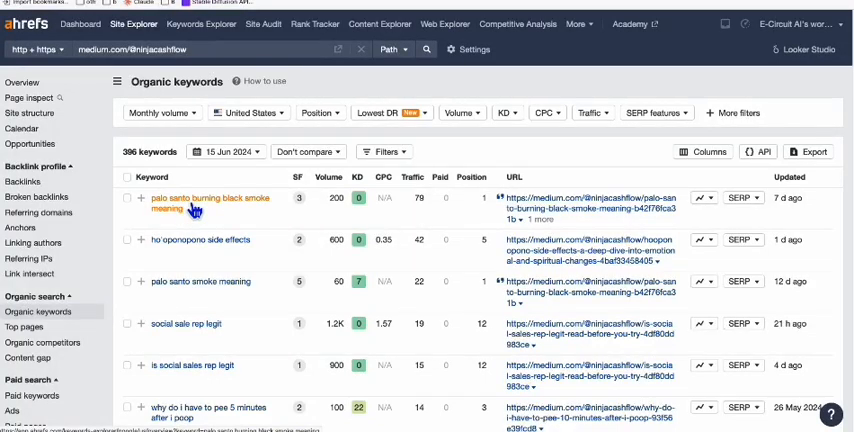
mouse_move(376, 188)
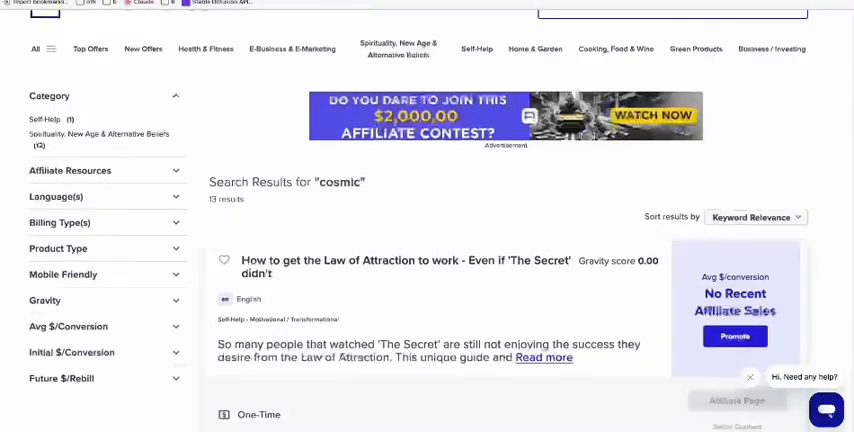
Scroll through ClickBank's 13 'cosmic' offers, including Cosmic Energy Profile and Daily Cosmic Secrets.
scroll(down, 3)
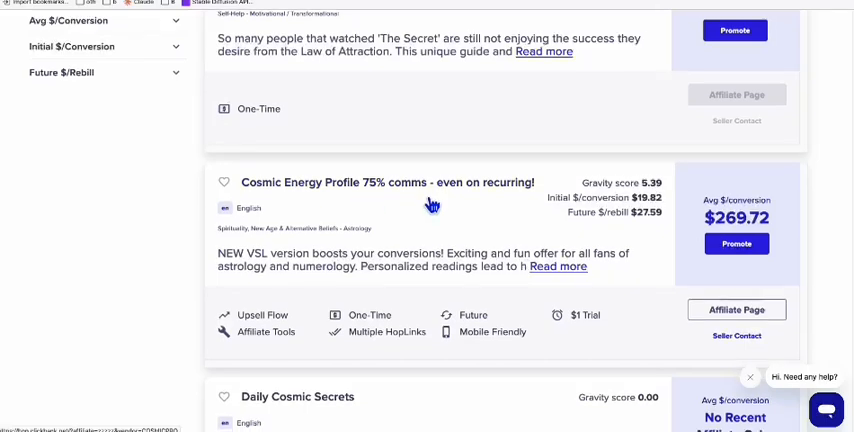
scroll(down, 3)
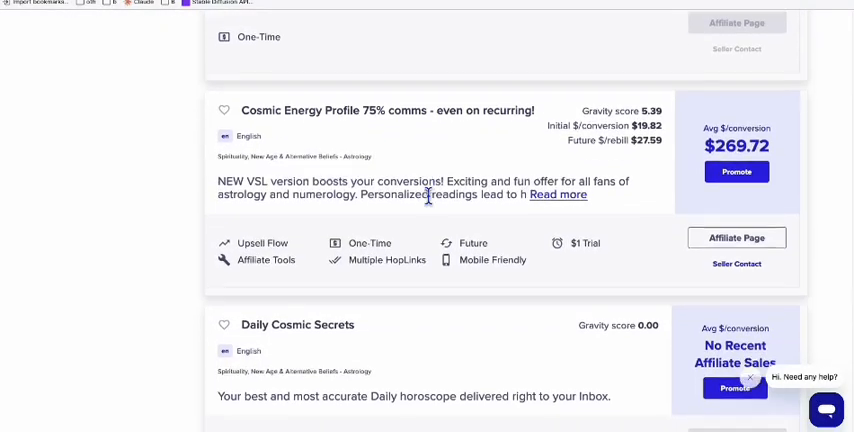
scroll(down, 3)
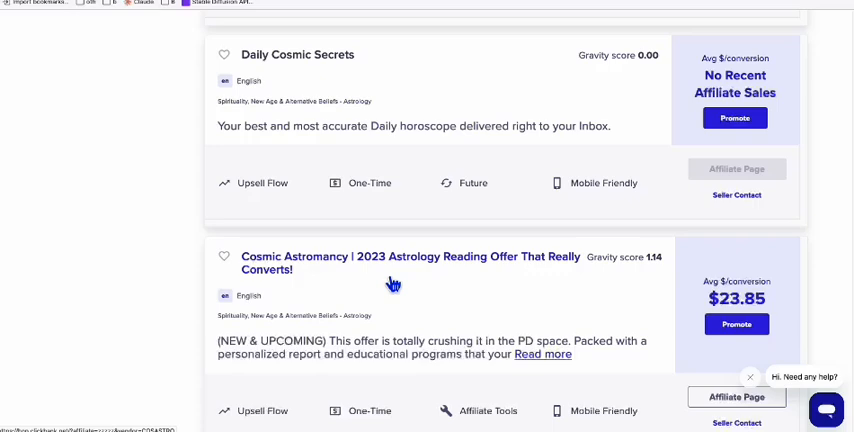
scroll(down, 3)
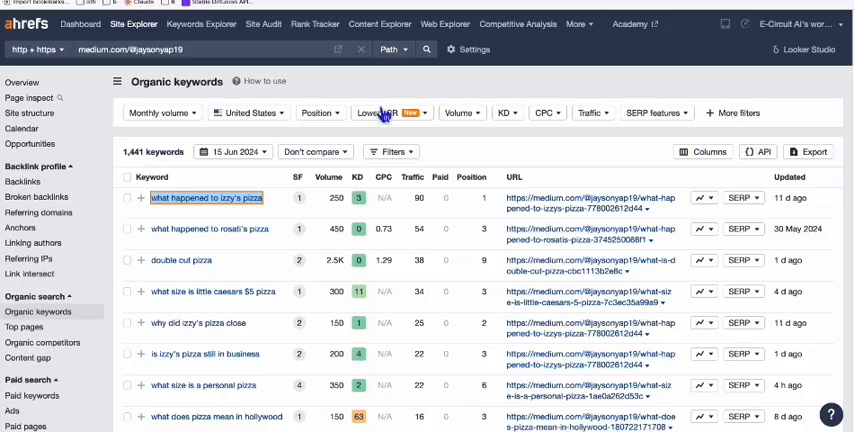
scroll(down, 3)
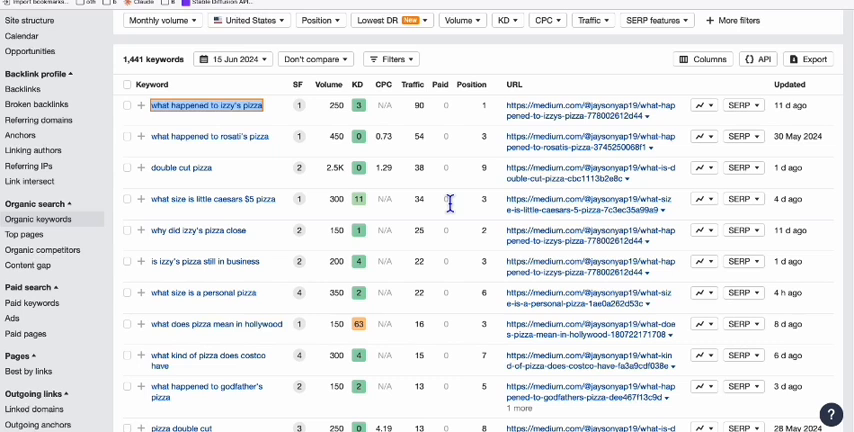
mouse_move(492, 148)
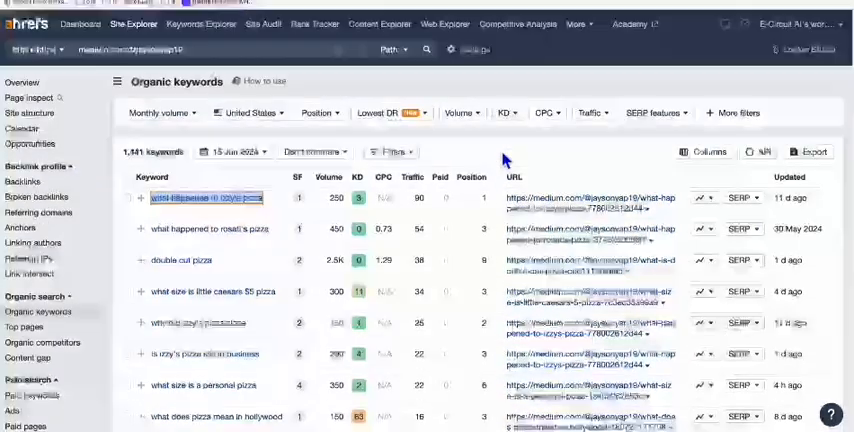
click(20, 32)
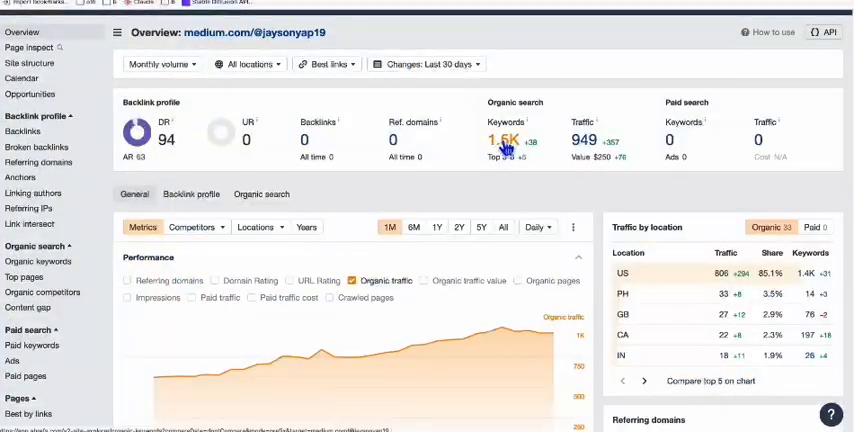
mouse_move(454, 132)
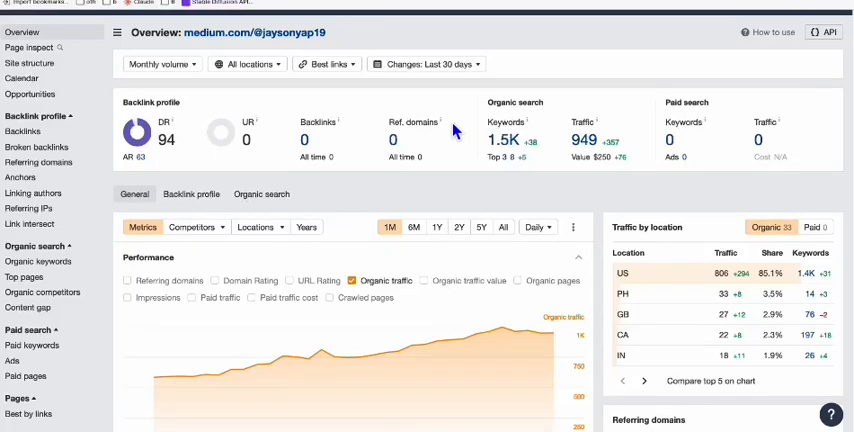
mouse_move(480, 164)
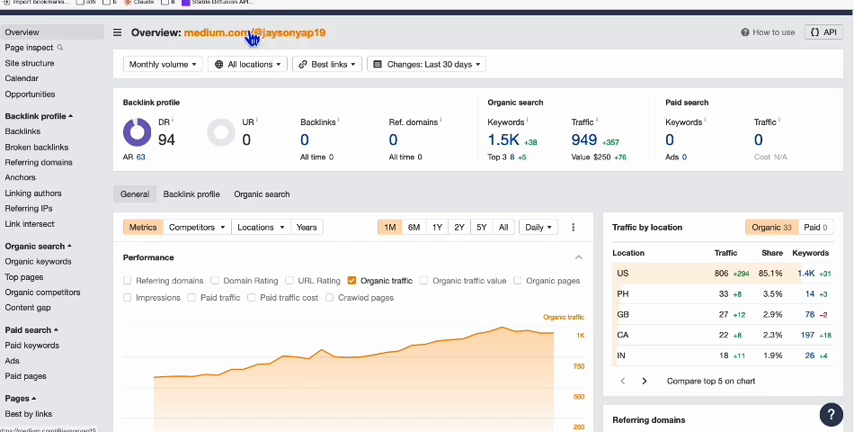
mouse_move(270, 54)
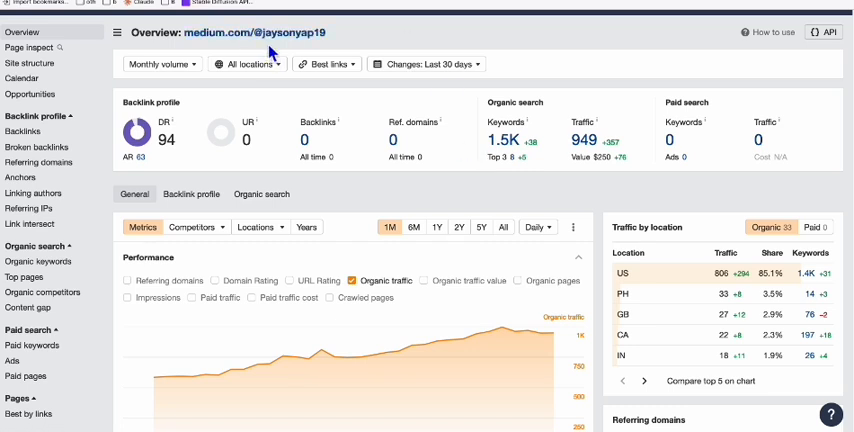
mouse_move(278, 56)
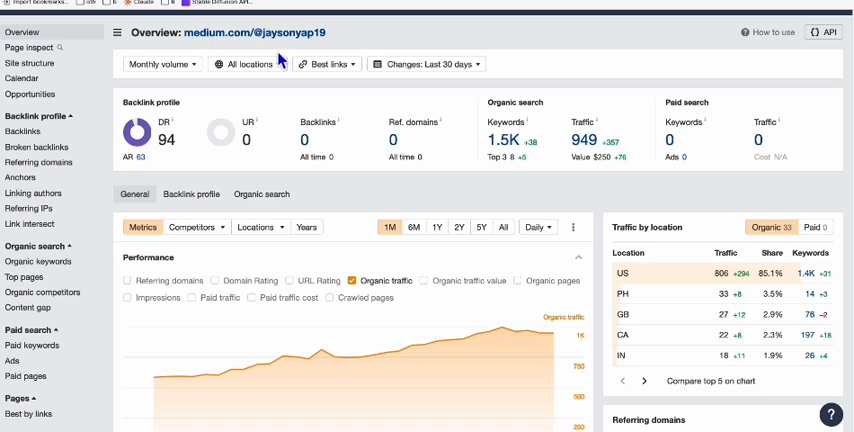
mouse_move(248, 124)
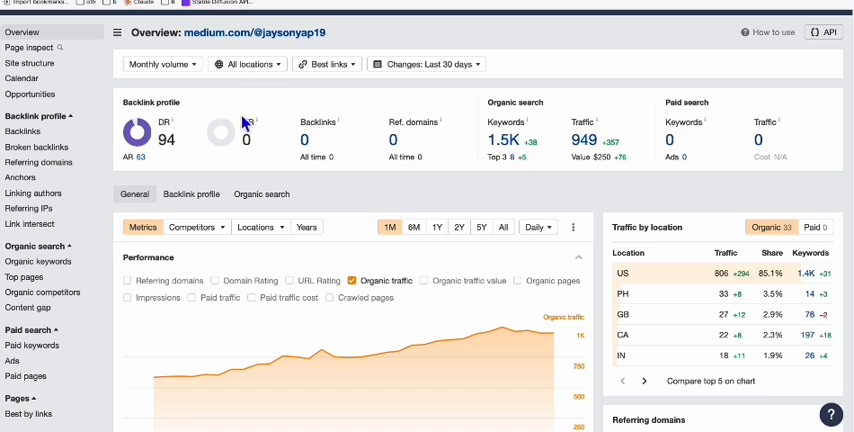
mouse_move(192, 164)
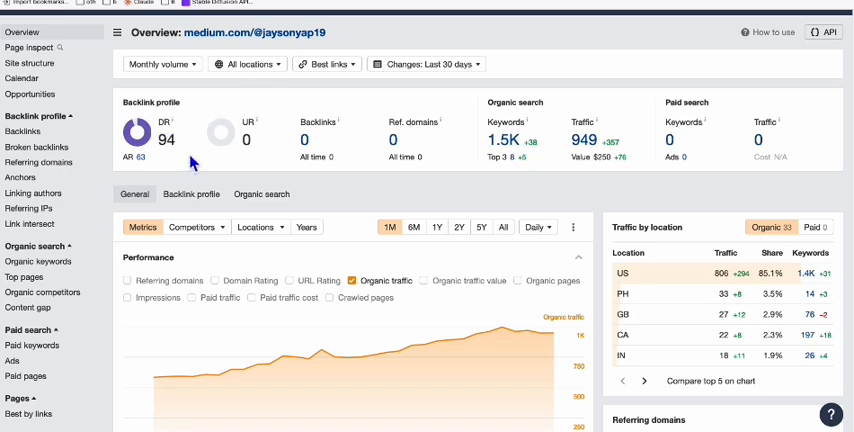
mouse_move(290, 210)
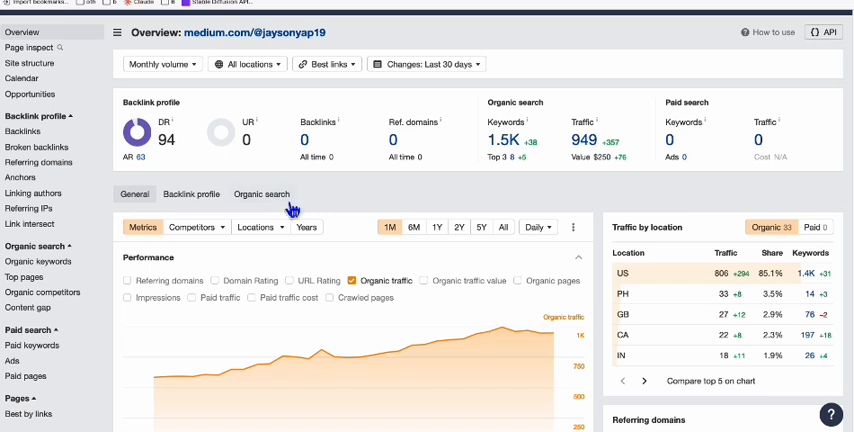
mouse_move(384, 210)
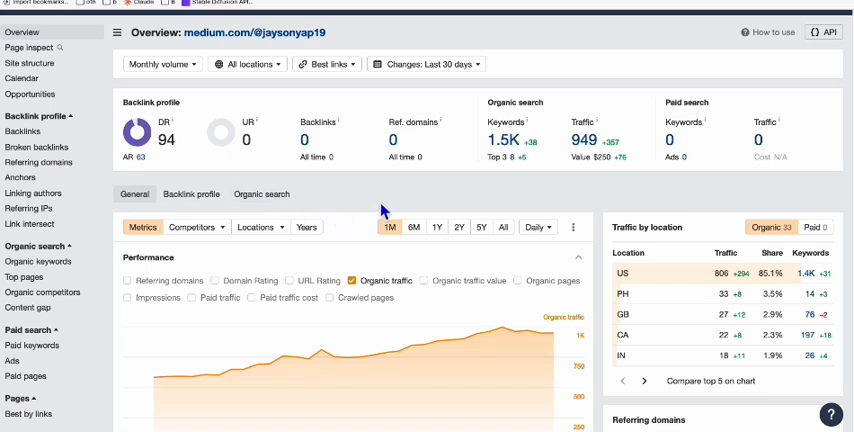